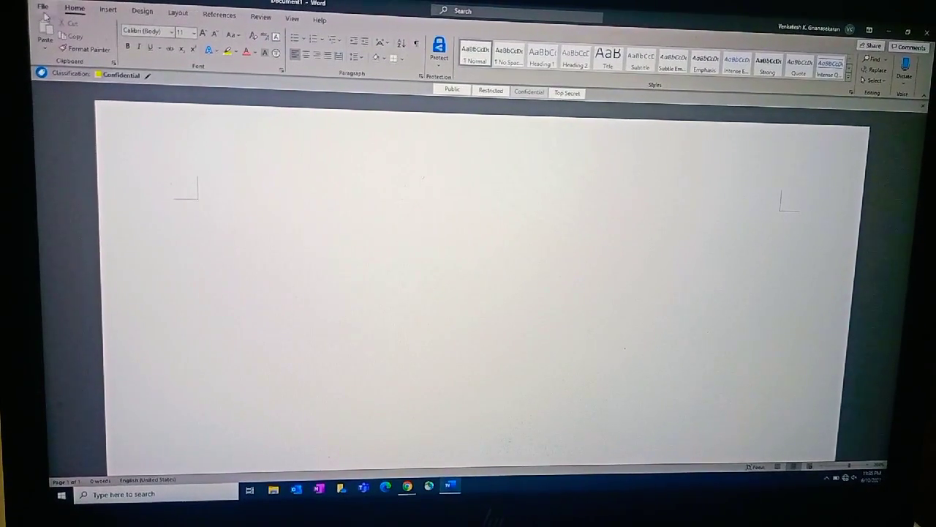
Reach the Word Options window from the File backstage view.
{"action": "left_click", "coordinate": [41, 5]}
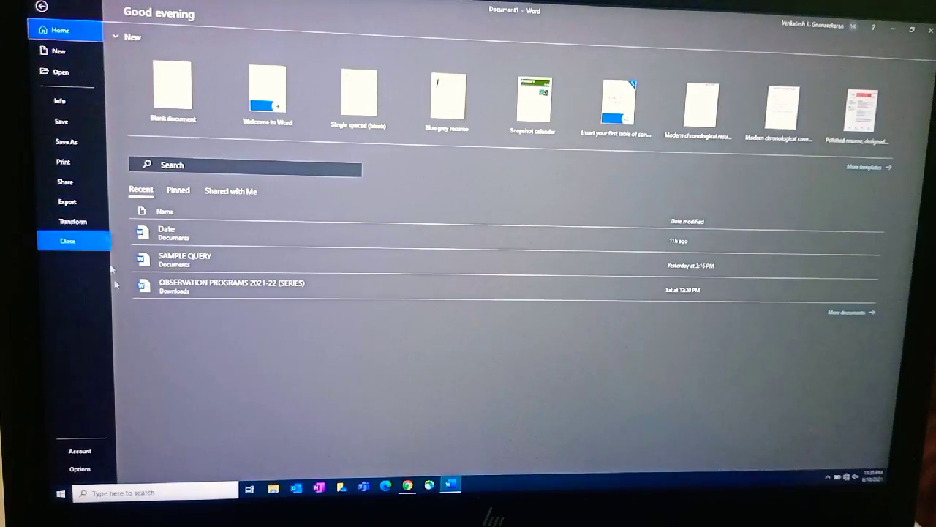
{"action": "mouse_move", "coordinate": [79, 450]}
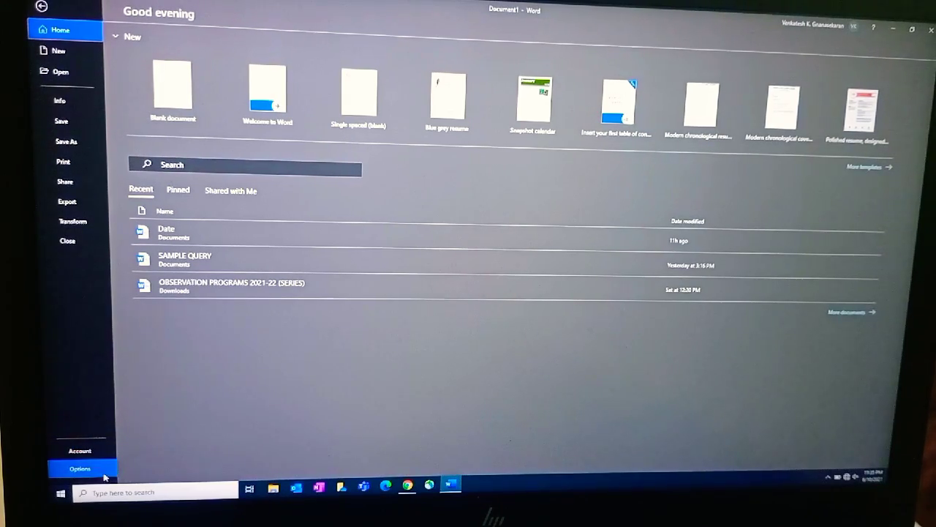
{"action": "left_click", "coordinate": [79, 468]}
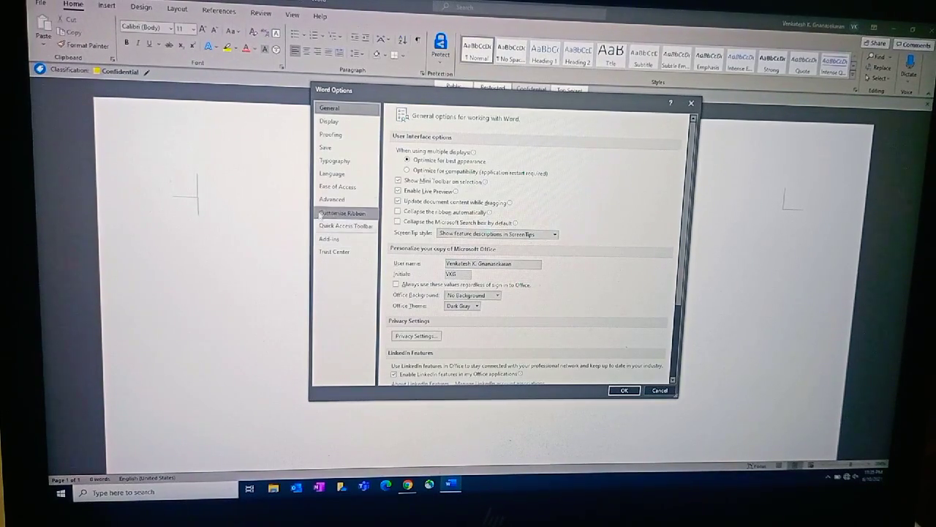
In Customize Ribbon, tick the Mailings checkbox under Main Tabs.
{"action": "left_click", "coordinate": [342, 214]}
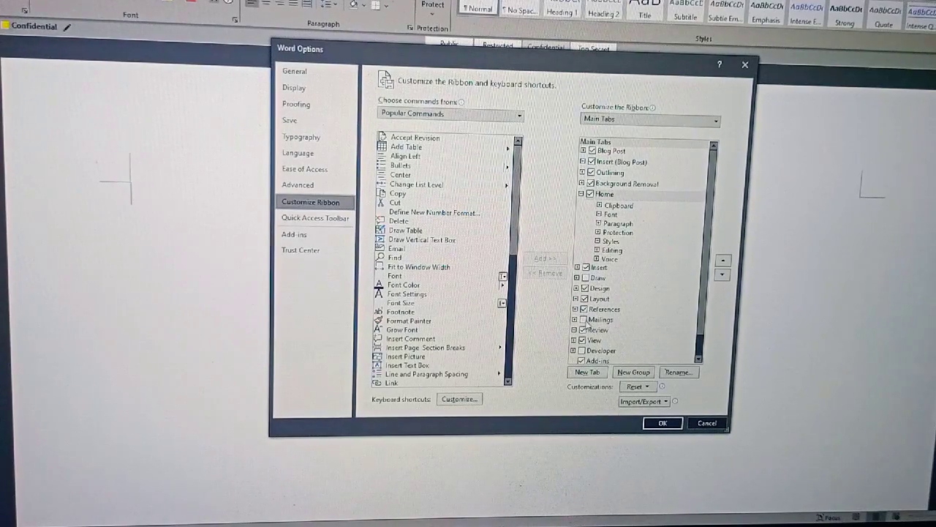
{"action": "left_click", "coordinate": [600, 318]}
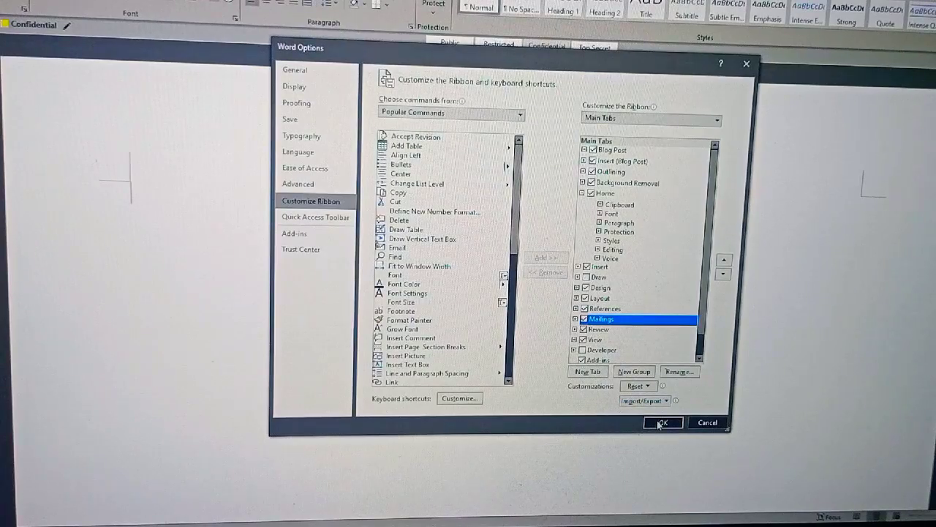
Confirm with OK and show the restored Mailings tab's mail merge commands.
{"action": "left_click", "coordinate": [663, 421]}
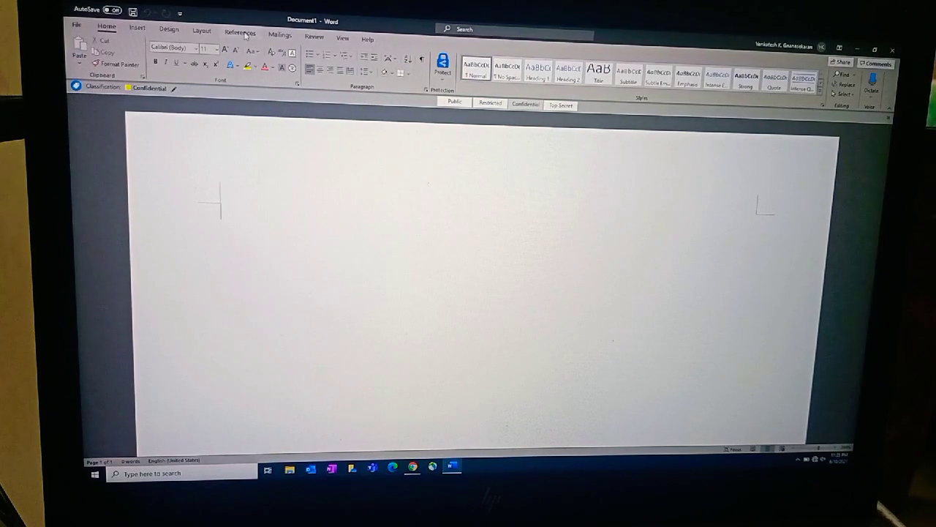
{"action": "left_click", "coordinate": [279, 34]}
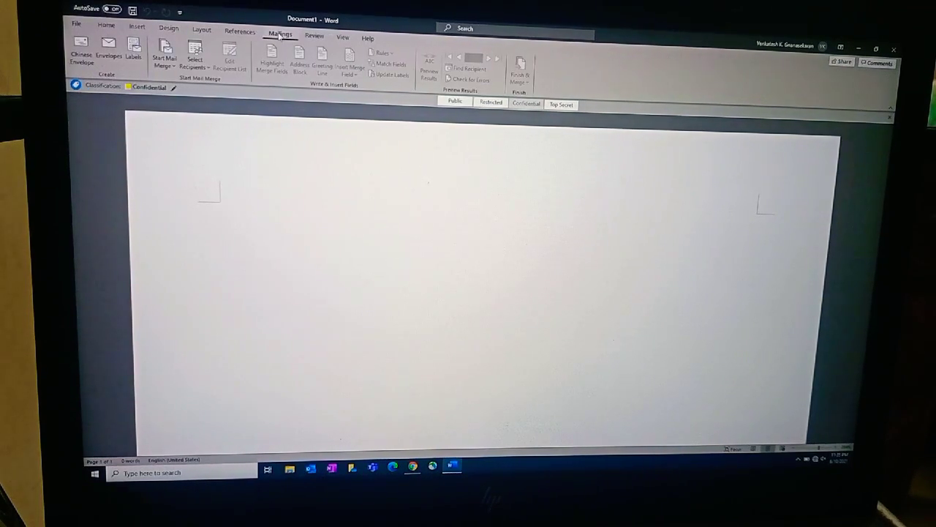